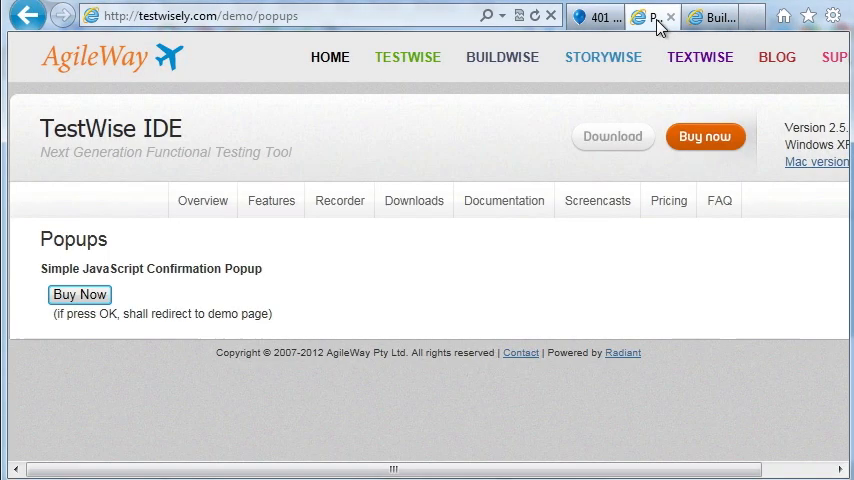
- Trigger the demo site's JavaScript confirmation popup and dismiss it without proceeding
left_click(78, 294)
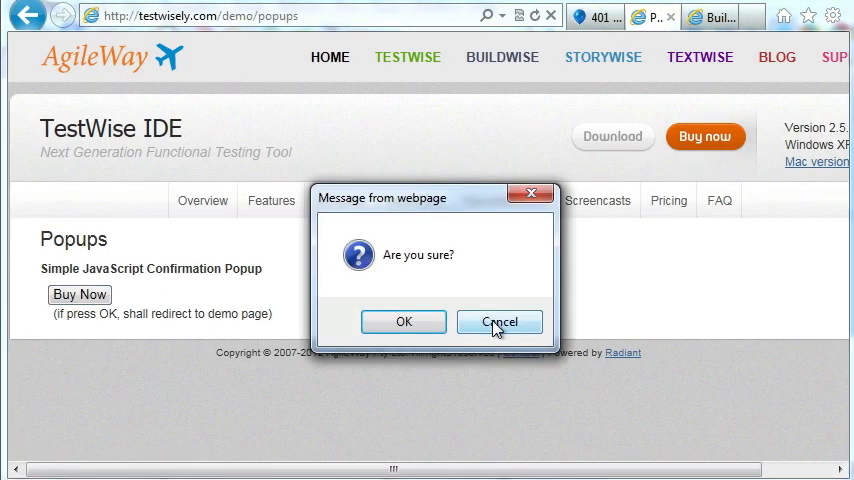
left_click(500, 320)
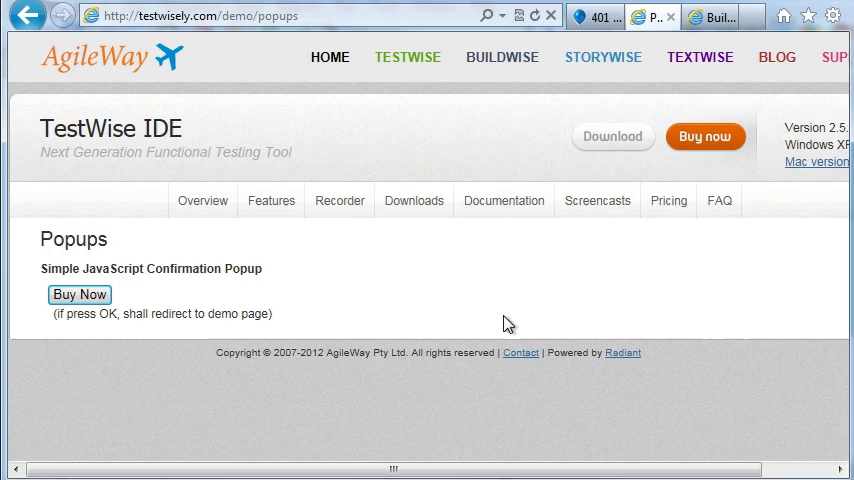
mouse_move(532, 312)
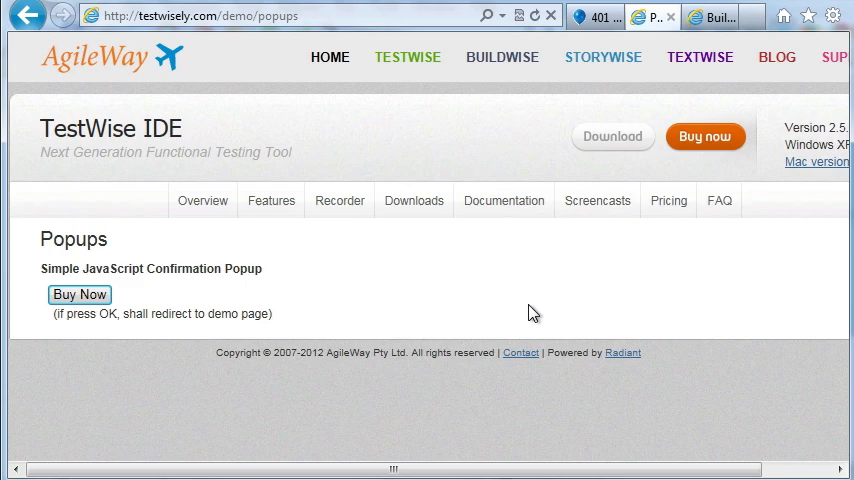
mouse_move(540, 304)
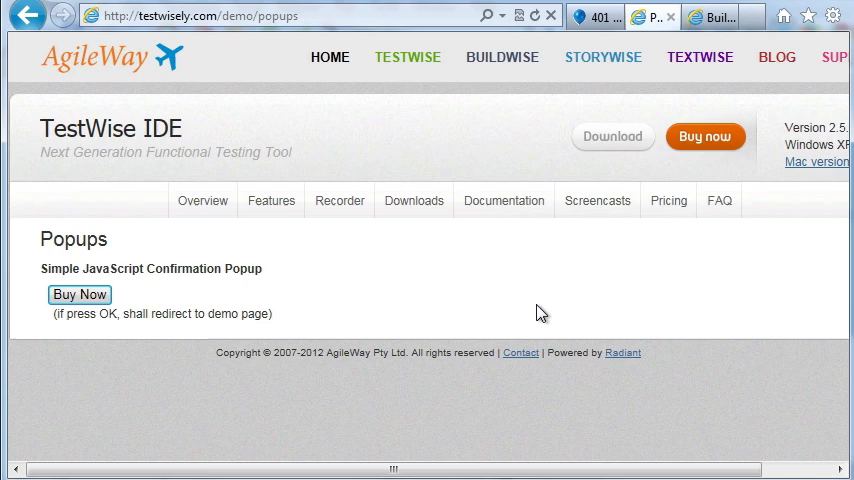
mouse_move(708, 20)
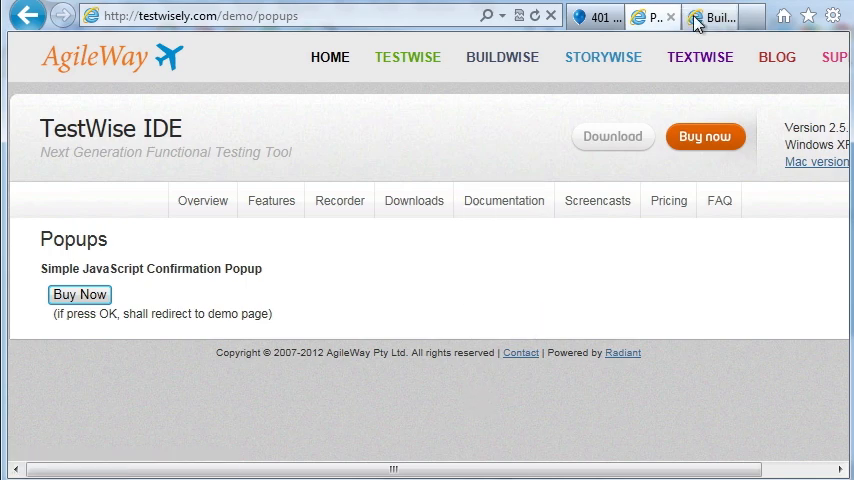
- Switch to the BuildWise site and browse its BuildWise Server v0.5.0 downloads page
left_click(716, 16)
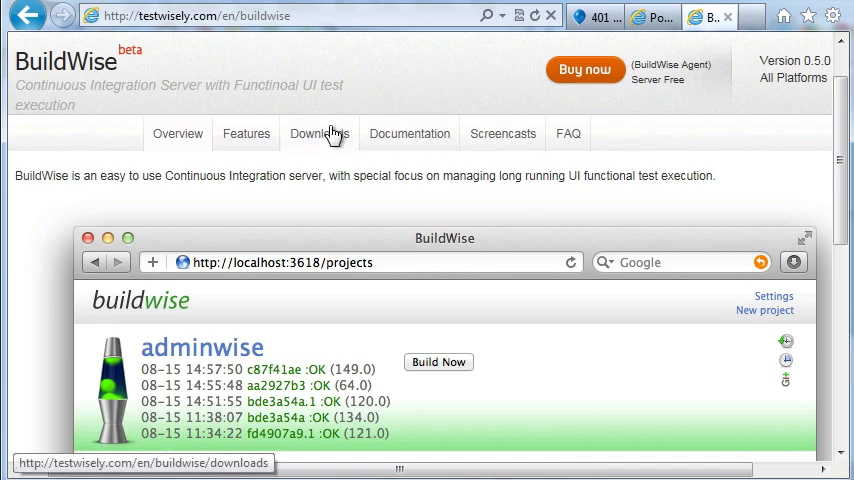
left_click(308, 132)
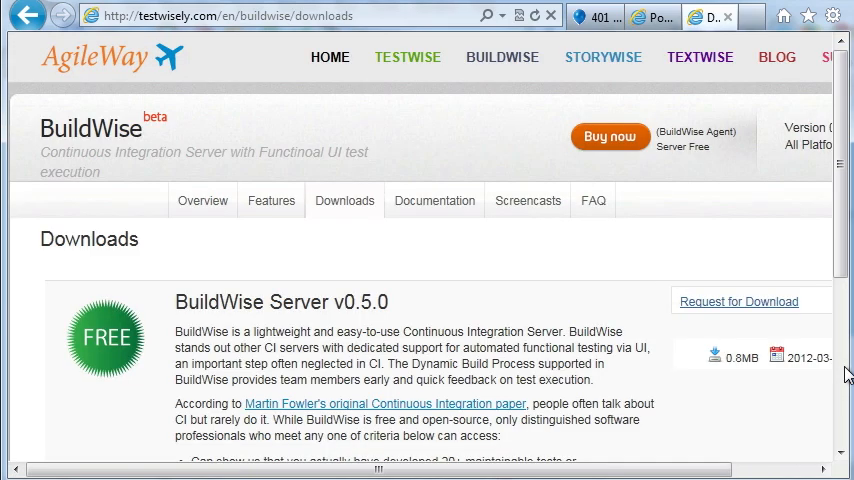
scroll("down", 3)
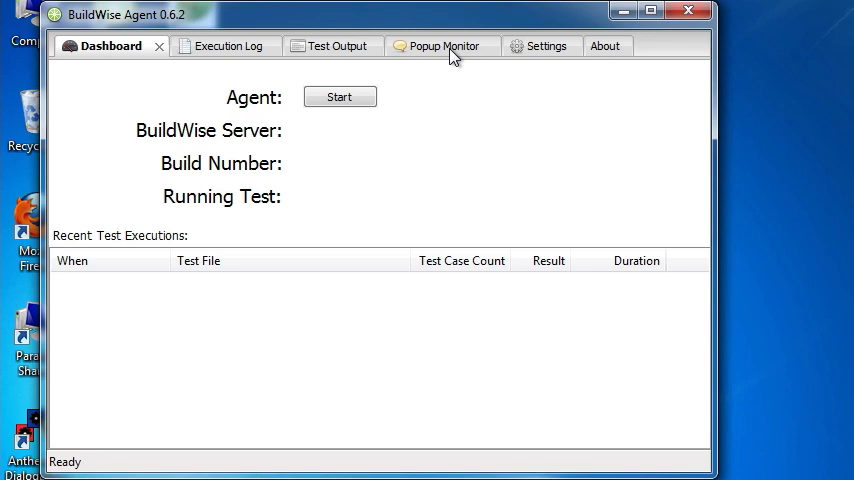
- Start the Popup Monitor in BuildWise Agent and minimize the agent window
left_click(448, 46)
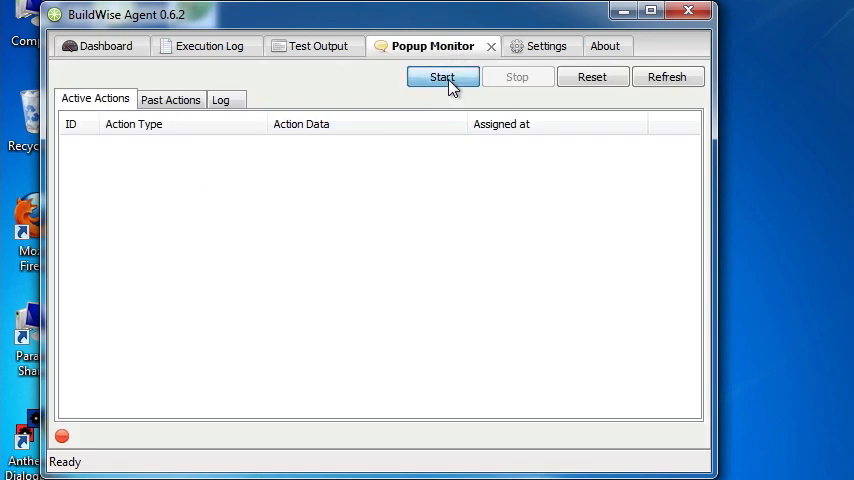
left_click(442, 76)
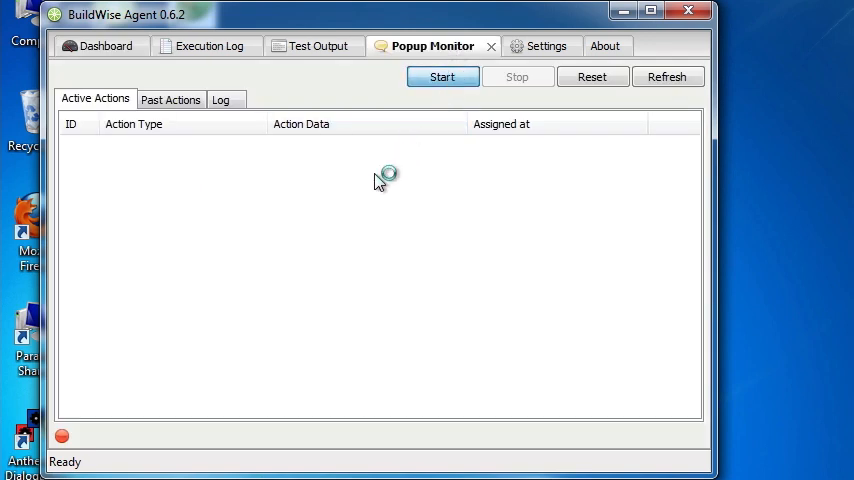
left_click(442, 76)
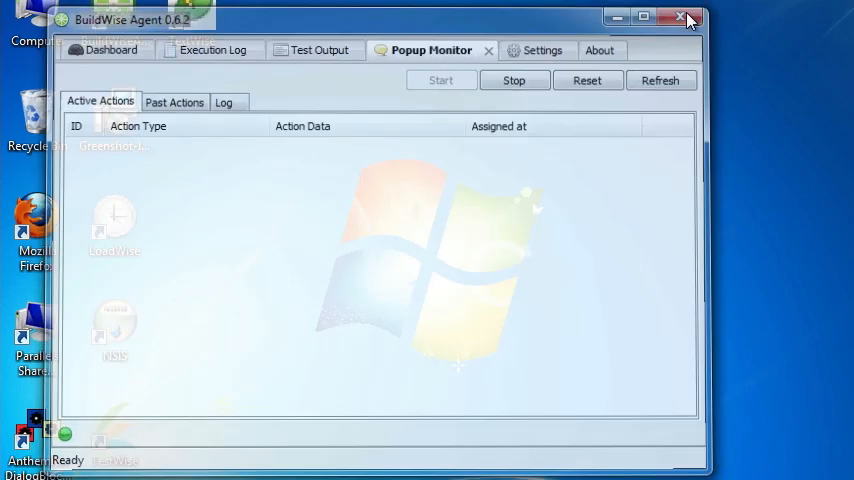
left_click(684, 12)
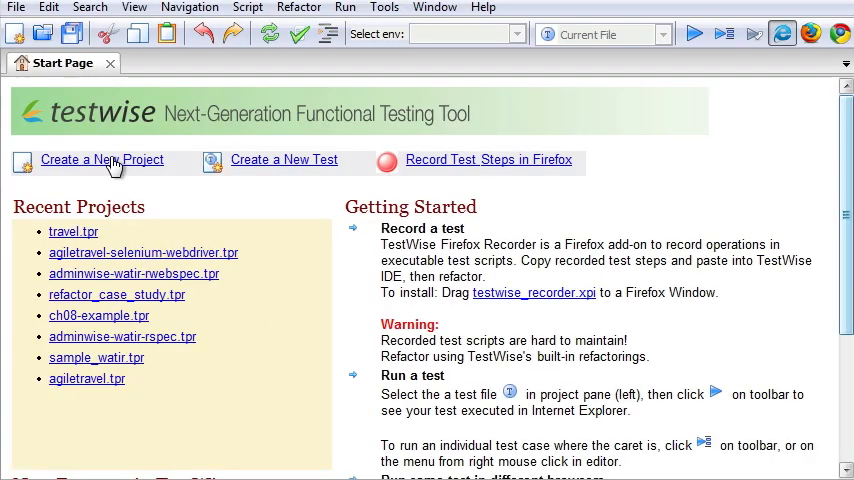
- Create the RWebSpec project popup-demo at testwisely.com with the popup-handling helper included
left_click(100, 160)
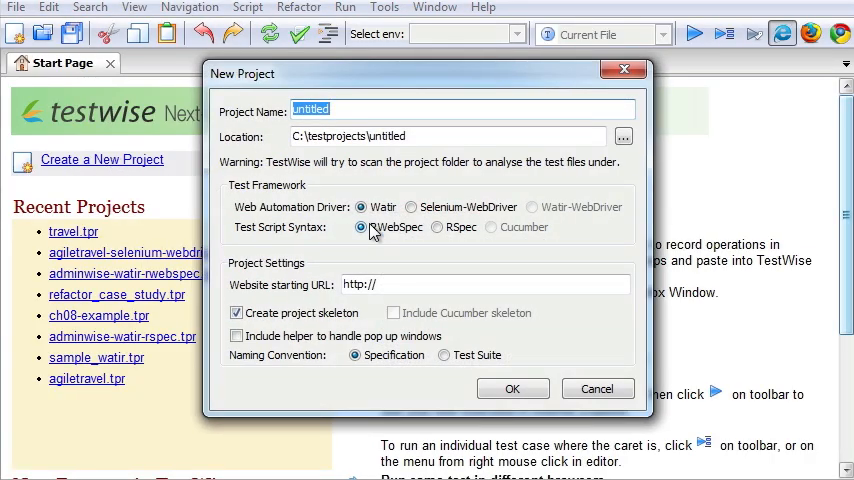
type("popup-demo")
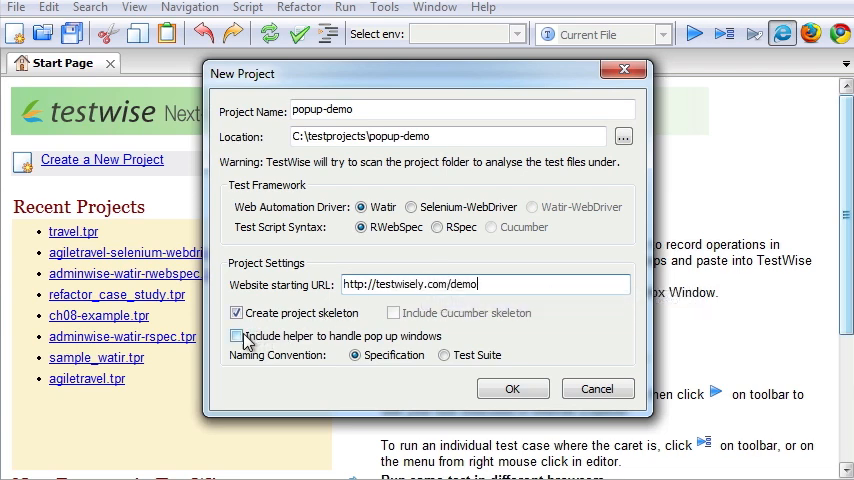
left_click(236, 336)
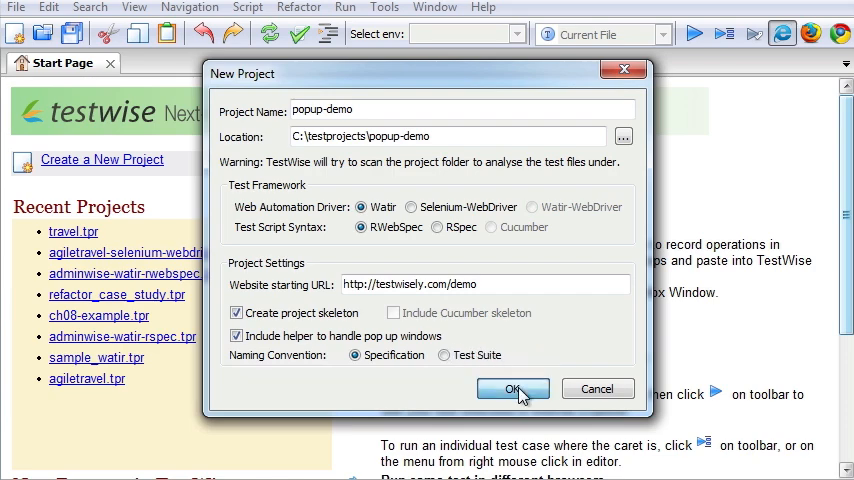
left_click(512, 388)
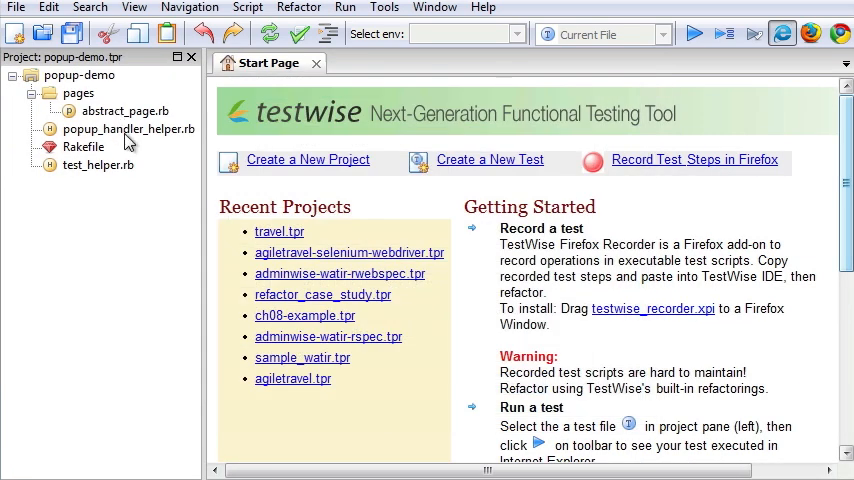
- Open the popup handler helper and create popup_spec.rb with its two popup tests
double_click(128, 128)
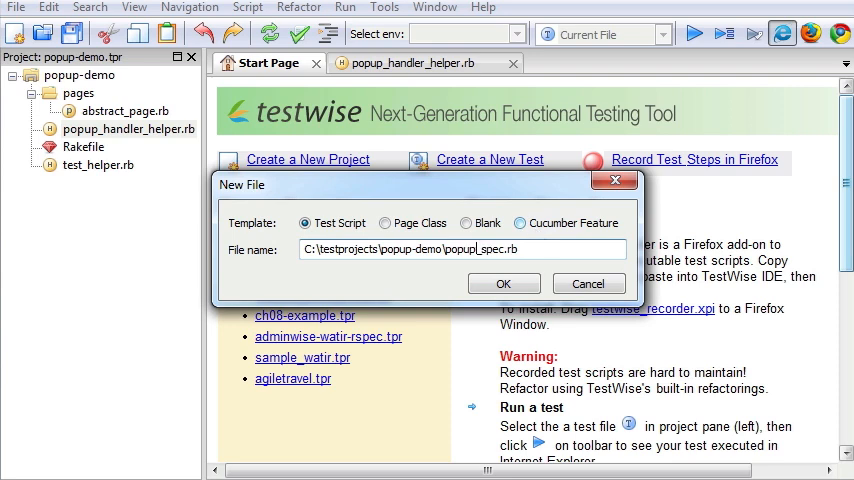
left_click(504, 284)
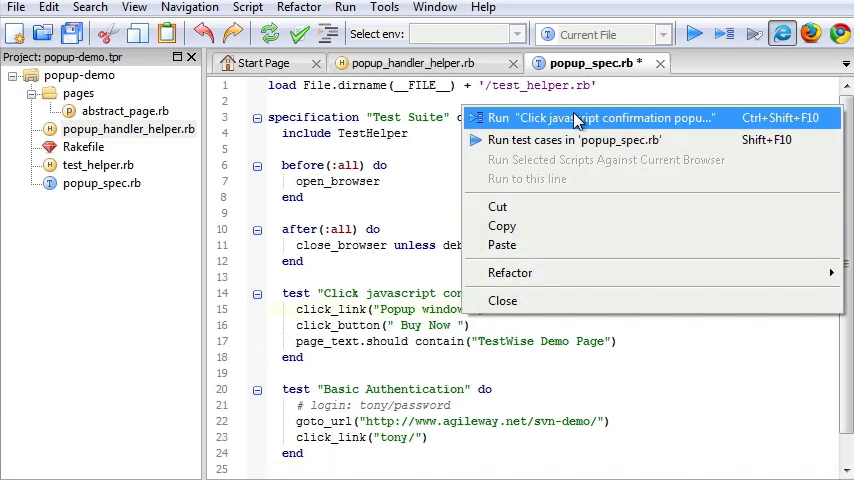
- Run the JavaScript confirmation test and accept the browser's Are you sure? prompt so it passes
left_click(596, 118)
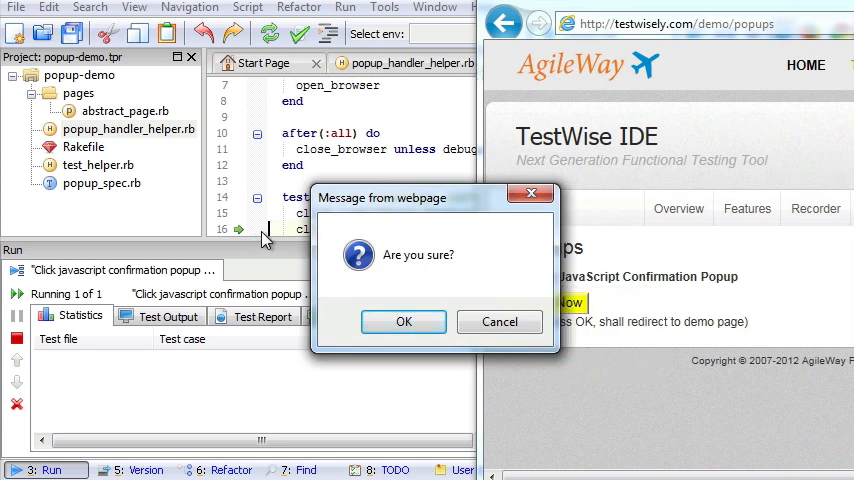
left_click(404, 320)
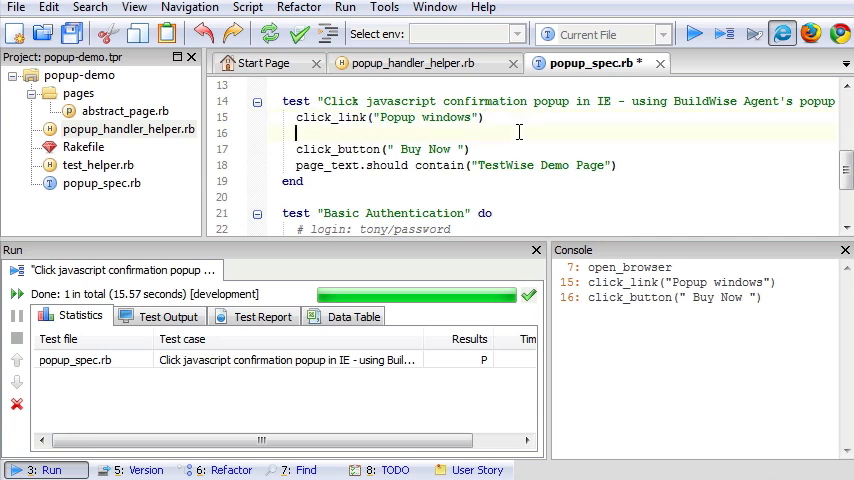
- Wrap click_button(" Buy Now ") in a handle_popup(:javascript) block via the hpj snippet
type("hpj")
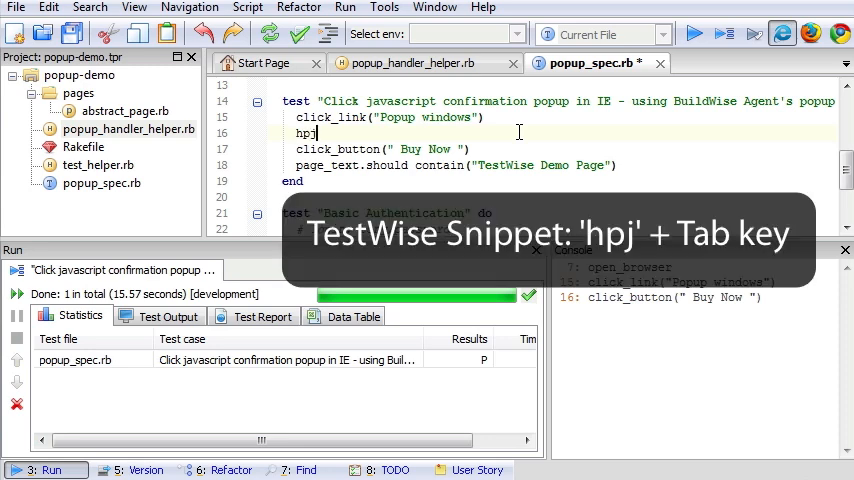
key("Tab")
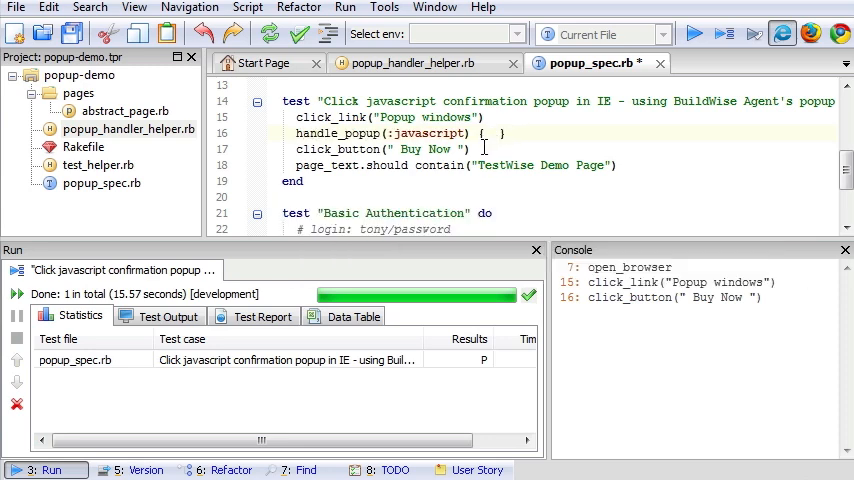
left_click(482, 148)
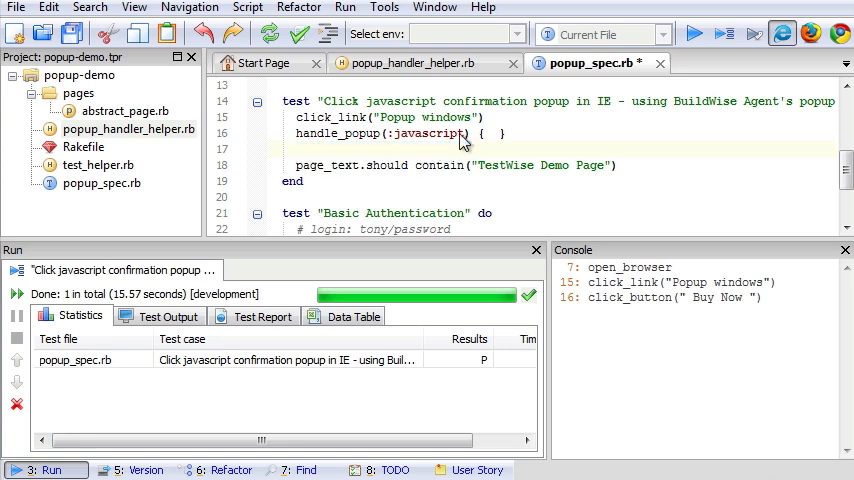
type("click_button(\" Buy Now \")")
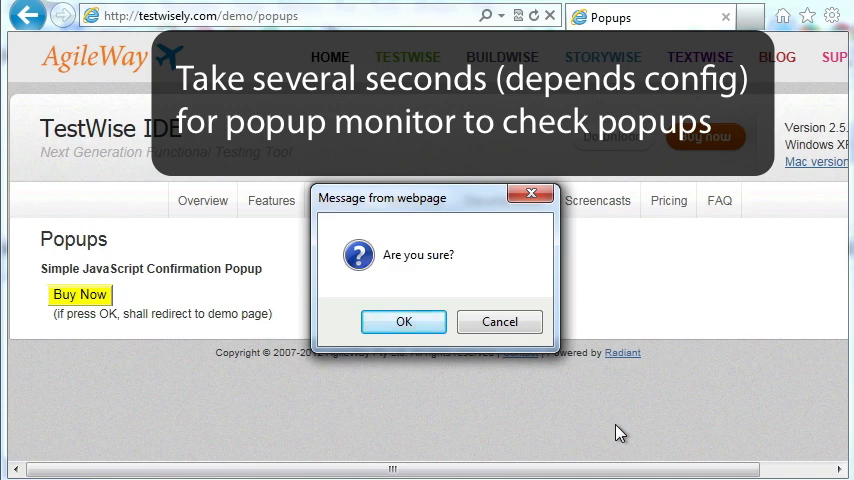
- Let the rerun confirmation test pass, then review the Popup Monitor's Past Actions in BuildWise Agent
left_click(404, 322)
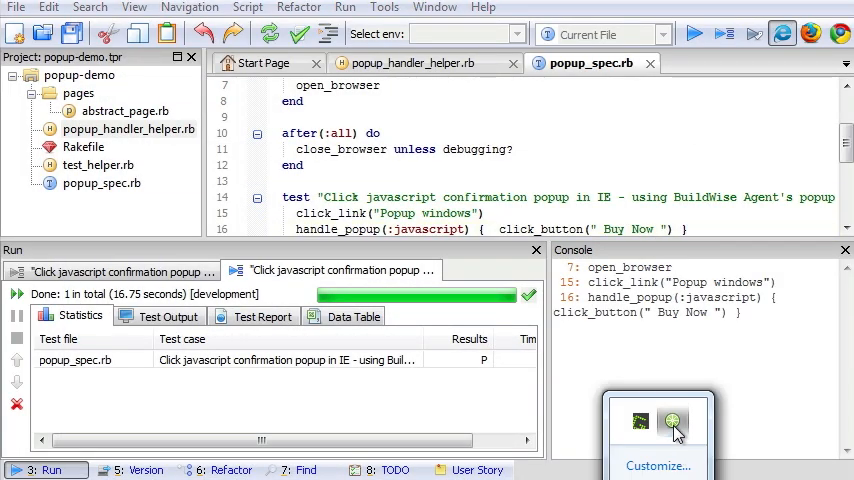
left_click(668, 424)
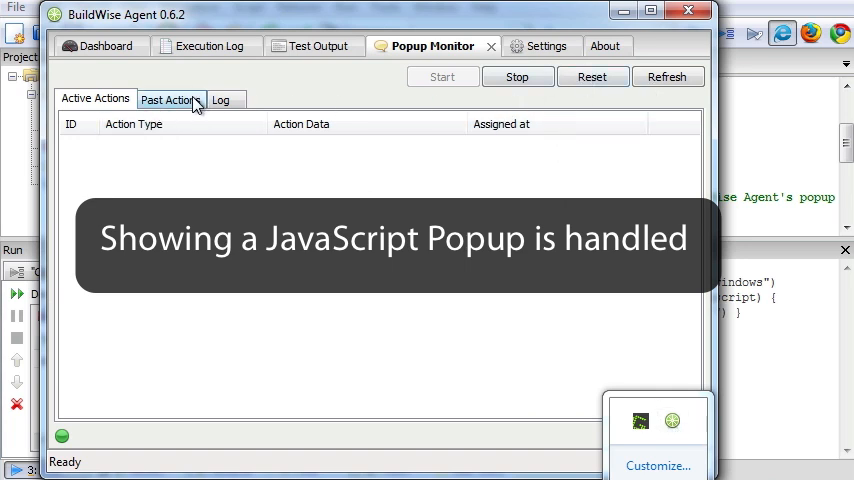
left_click(172, 98)
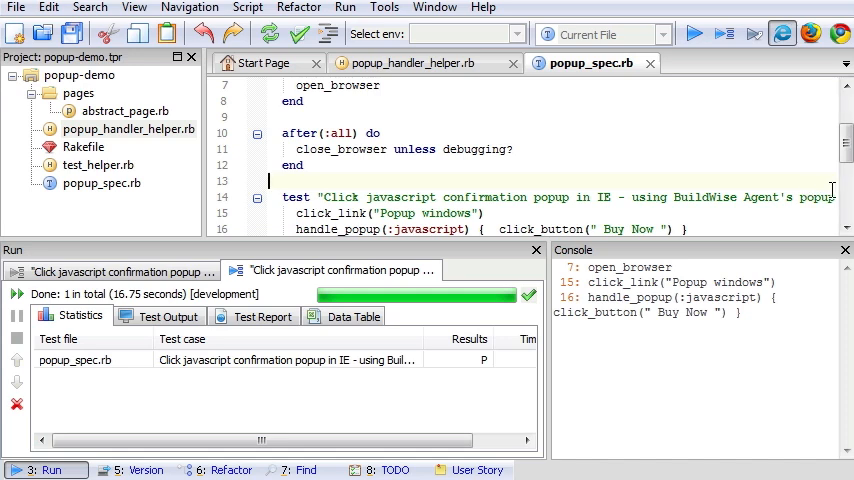
scroll("down", 3)
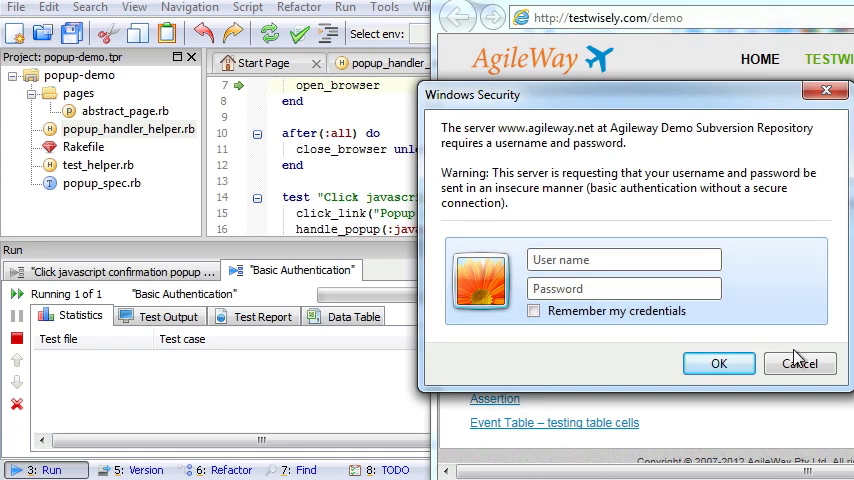
- Cancel the Windows Security login prompt so the Basic Authentication test fails
left_click(800, 364)
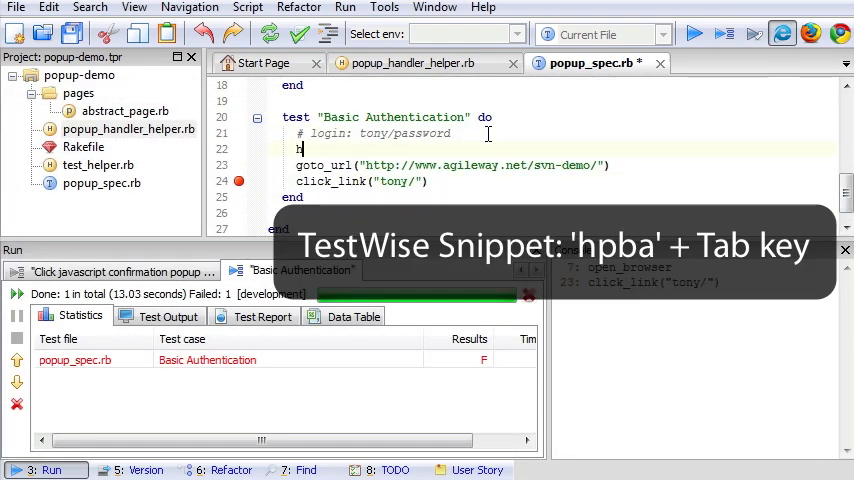
type("pba")
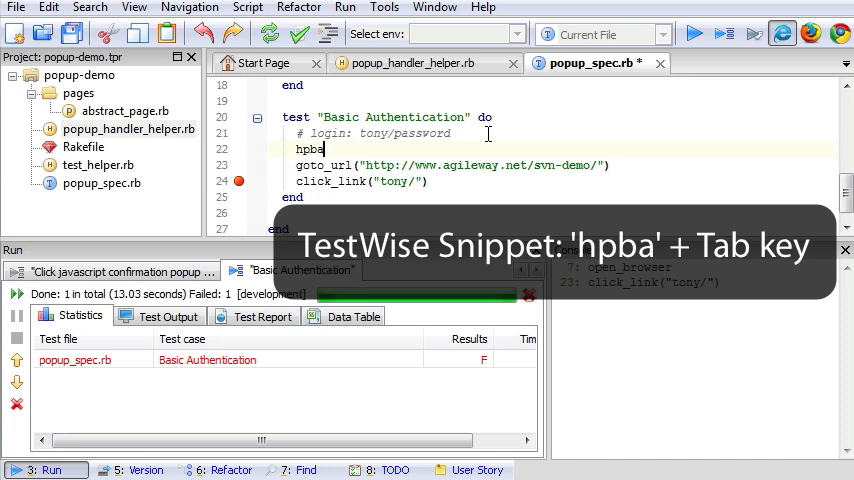
key("Tab")
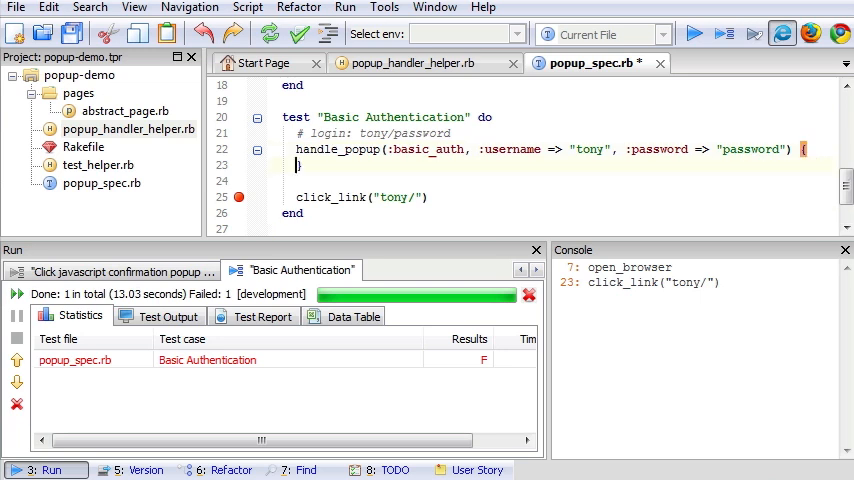
type("goto_url(\"http://www.agileway.net/svn-demo/\")")
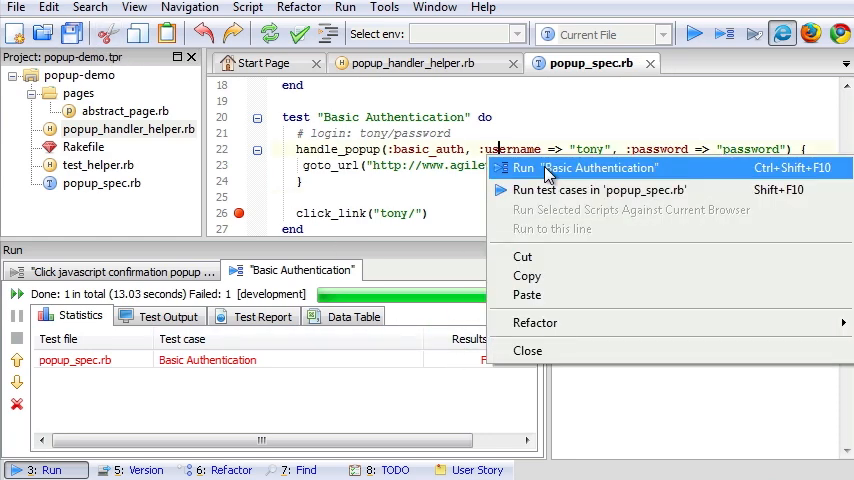
- Rerun the Basic Authentication test so the login is auto-filled and the svn-demo /tony directory opens
left_click(600, 168)
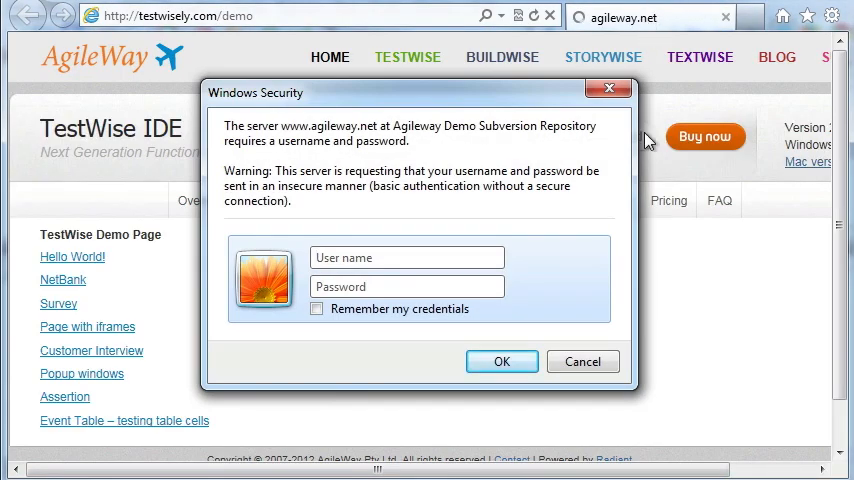
left_click(500, 360)
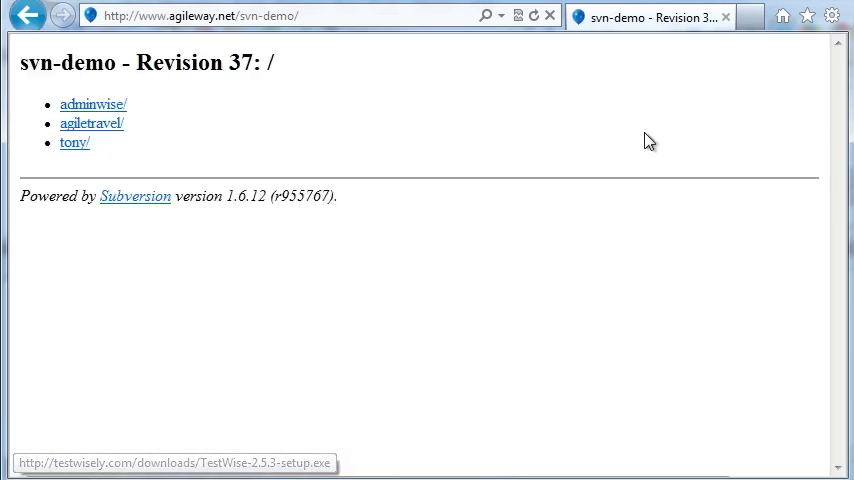
left_click(72, 144)
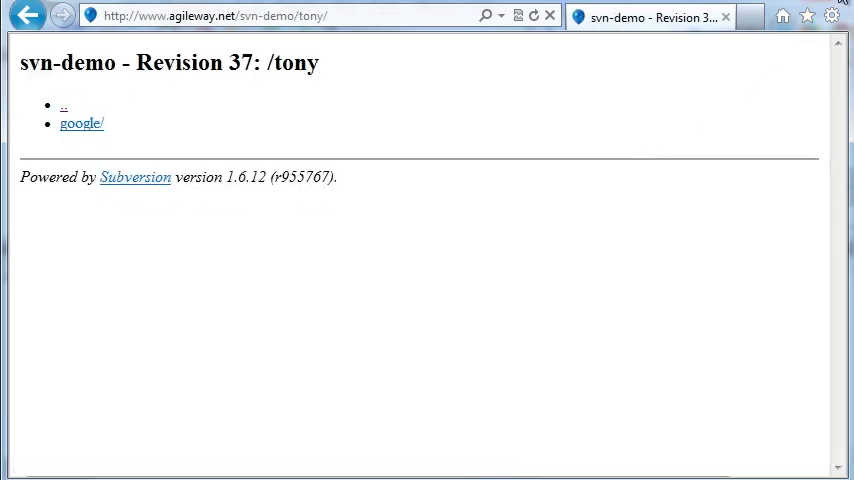